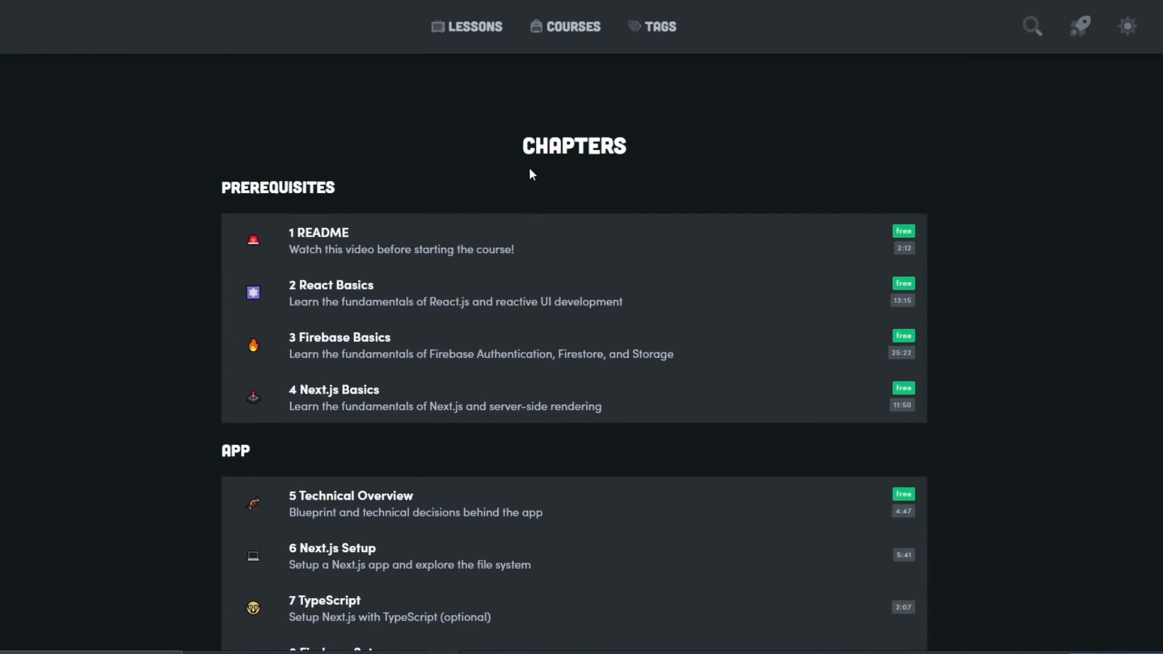
- Select lesson 6, Next.js Setup, from the chapter list and play its video
scroll(down, 3)
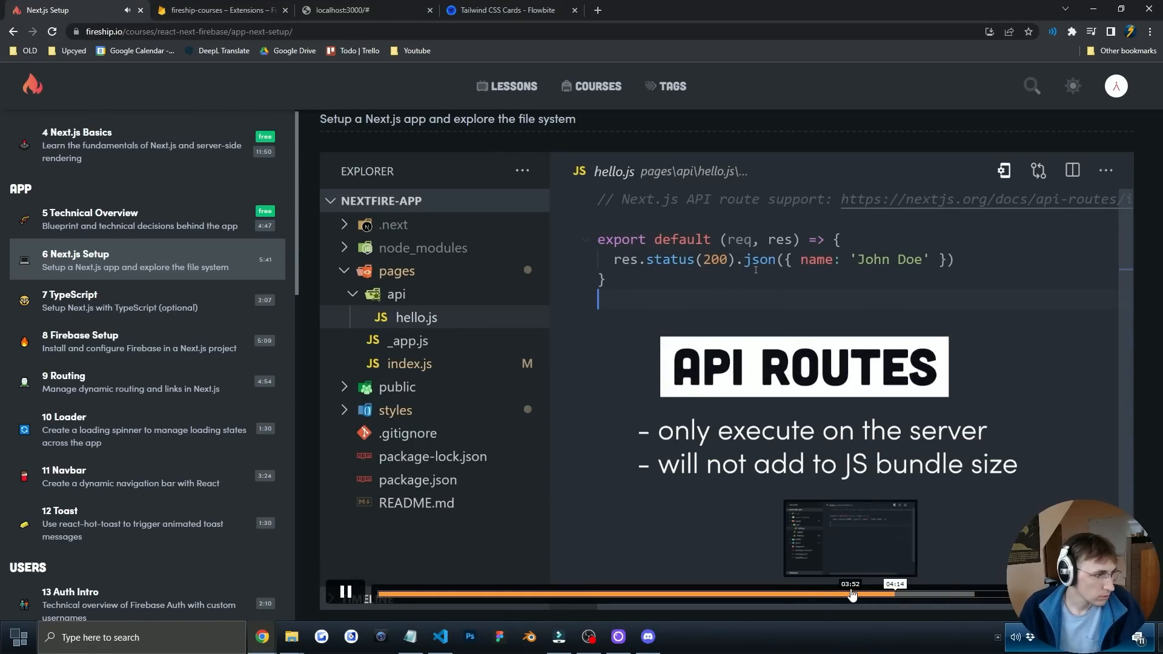
click(364, 10)
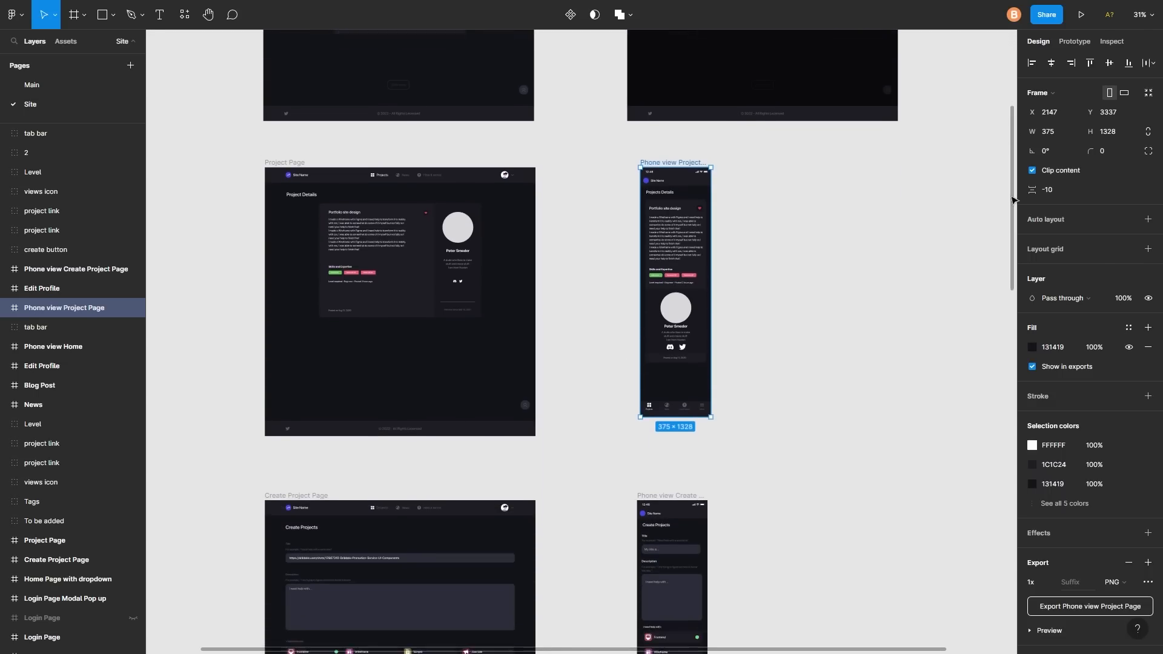
scroll(down, 3)
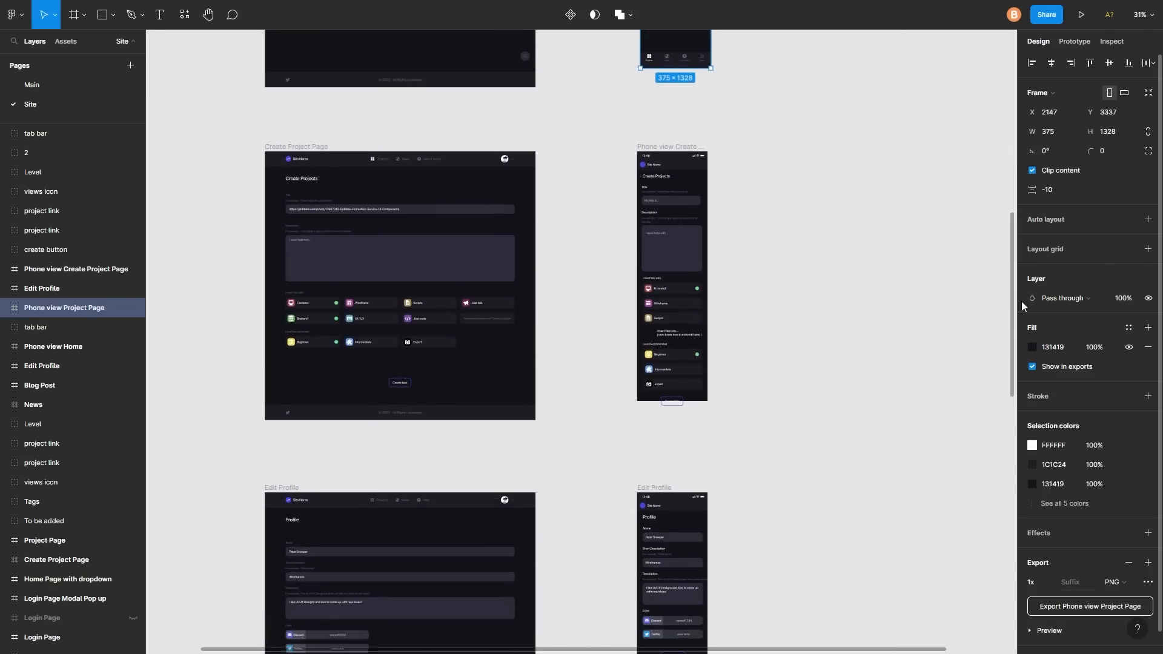